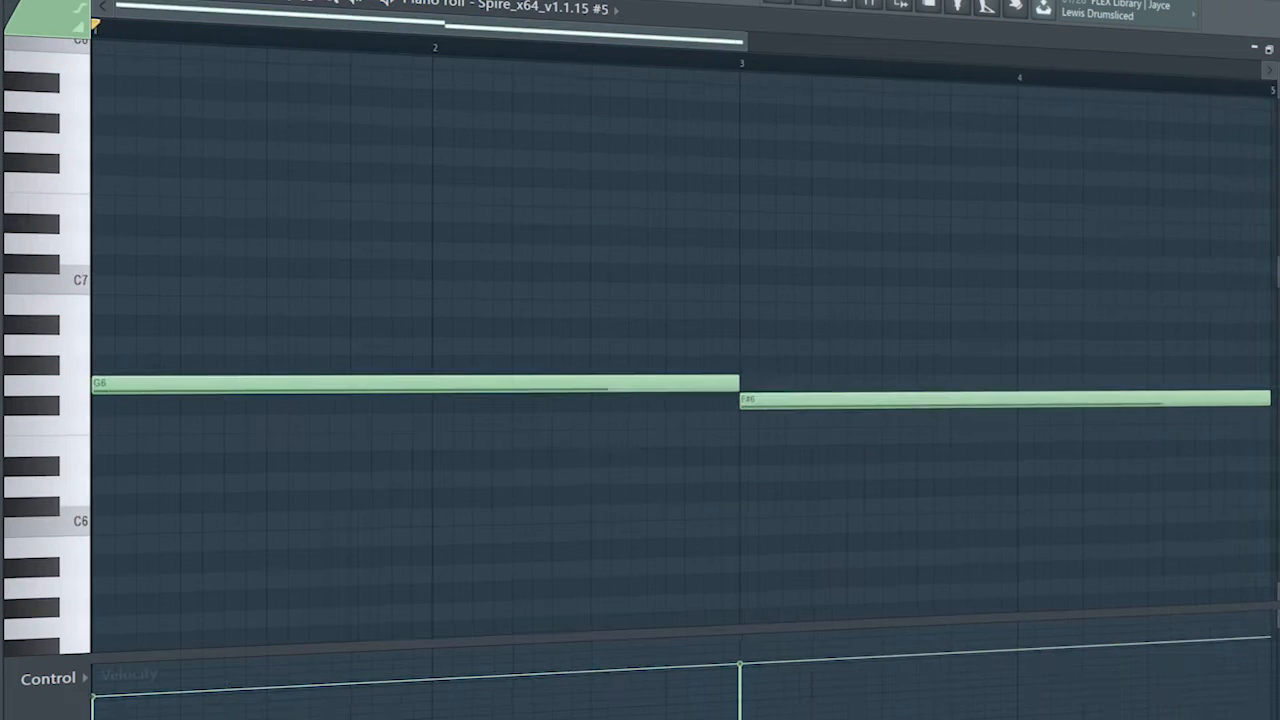
- Leave the Spire #5 piano roll for the Playlist with the Arps pattern selected
{"action": "left_click", "coordinate": [236, 30]}
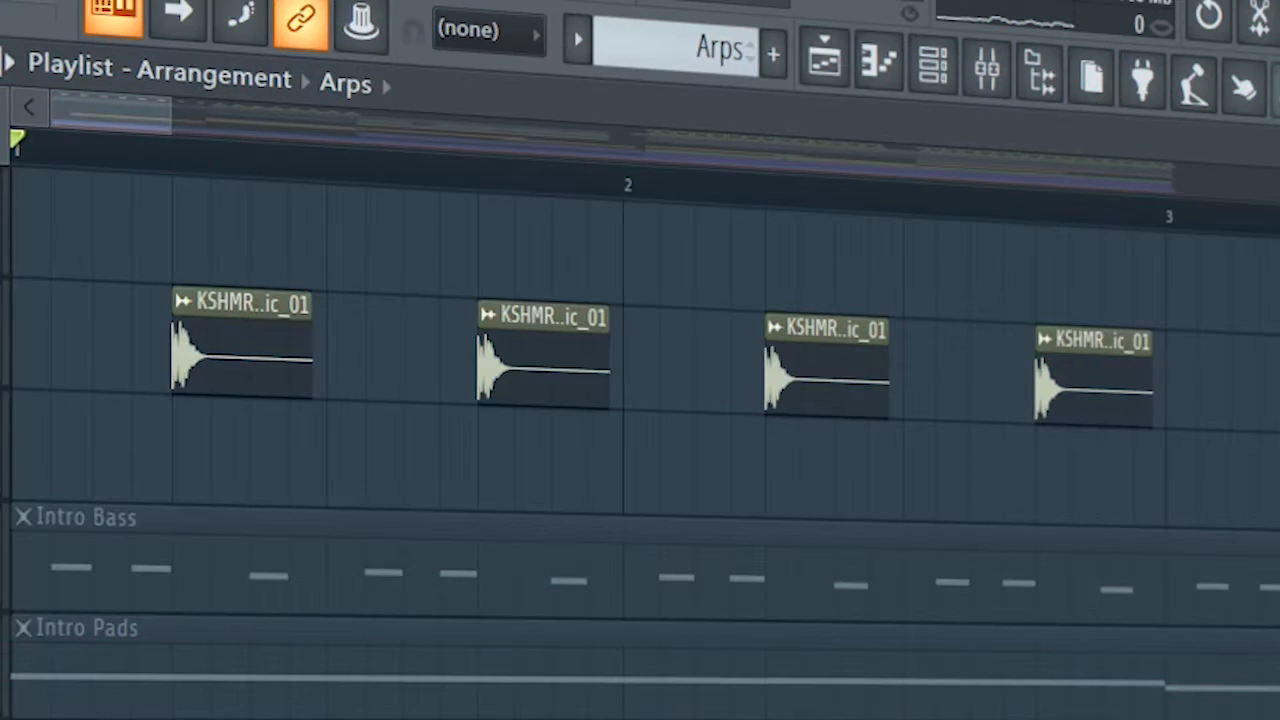
- Lay out the bar-5 section with Intro Bass, Intro Pads, Arps, hits and KSHMR Exhaust 06
{"action": "left_click", "coordinate": [356, 158]}
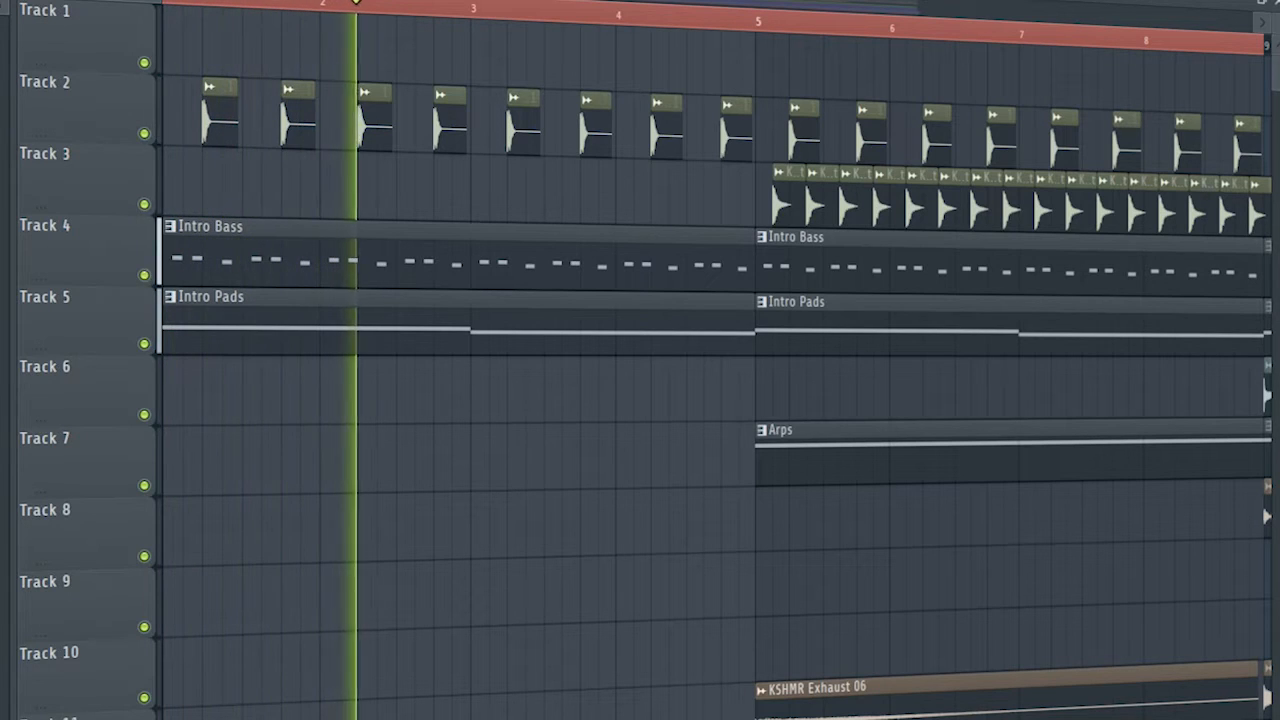
{"action": "left_click", "coordinate": [516, 8]}
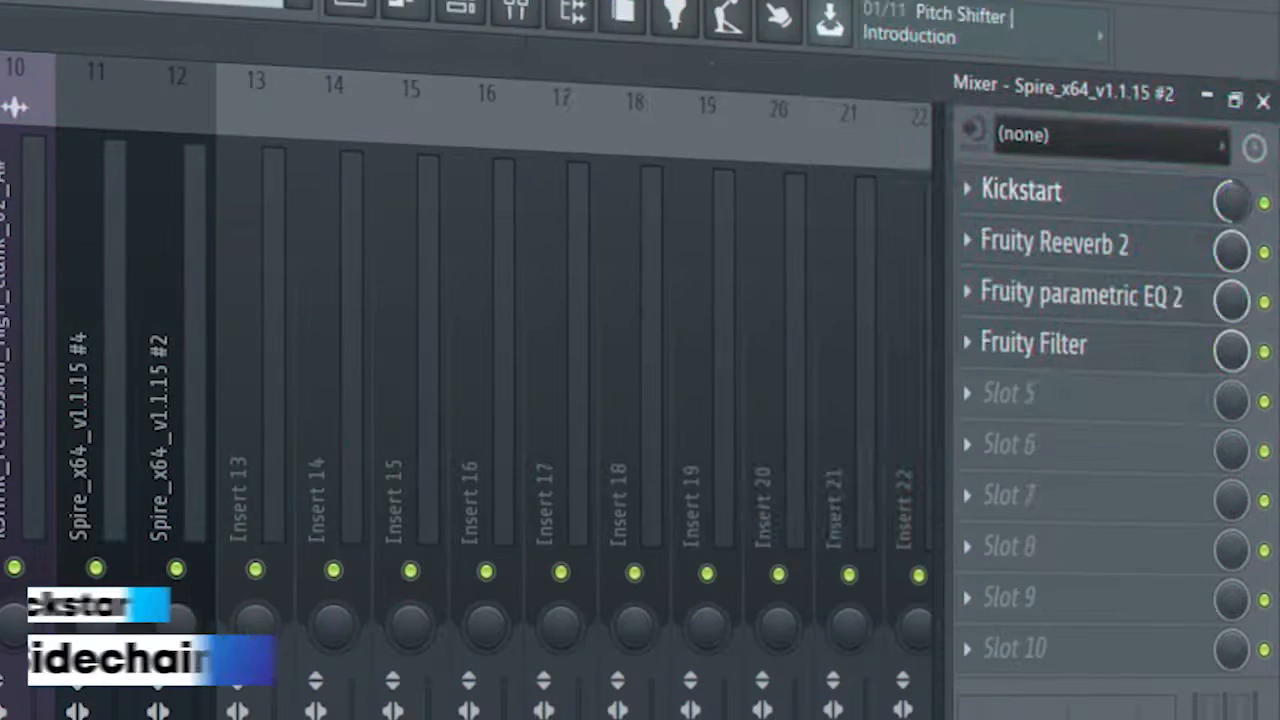
- Load Kickstart, Fruity Reeverb 2, parametric EQ 2 and Fruity Filter on the Spire #2 insert
{"action": "left_click", "coordinate": [1052, 242]}
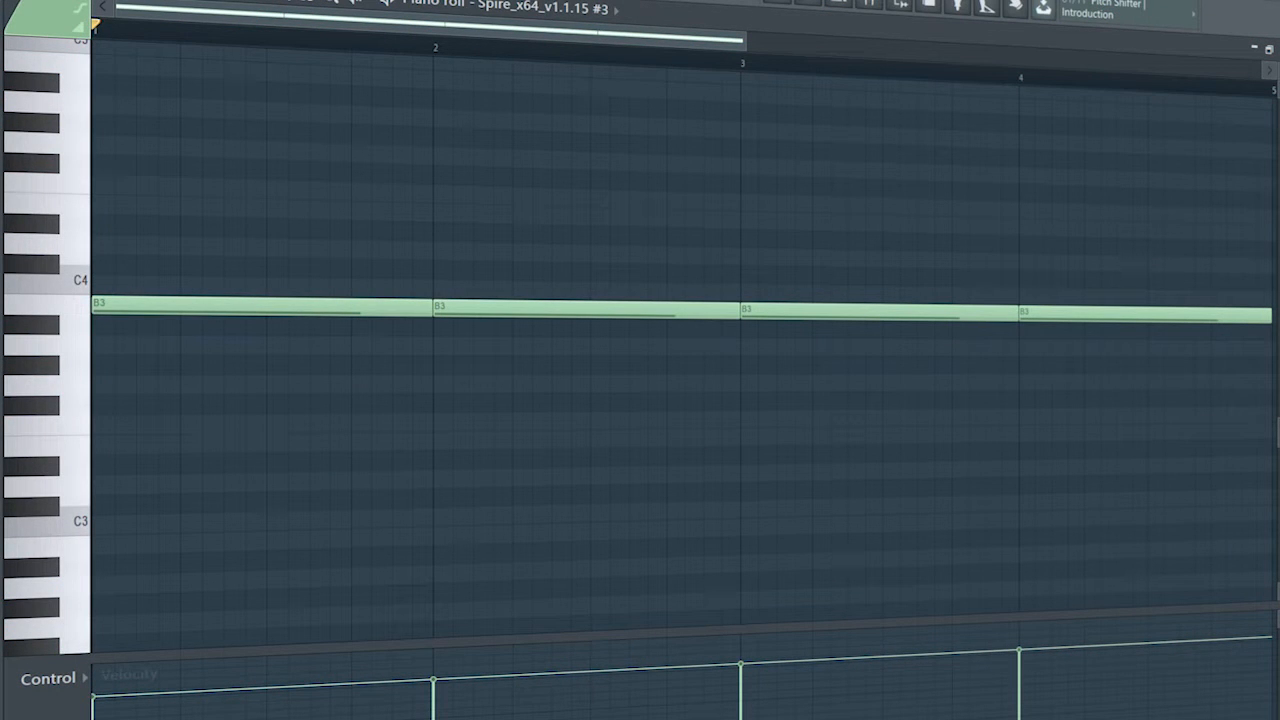
- Play back Spire #3's four-bar sustained note from its piano roll
{"action": "left_click", "coordinate": [328, 36]}
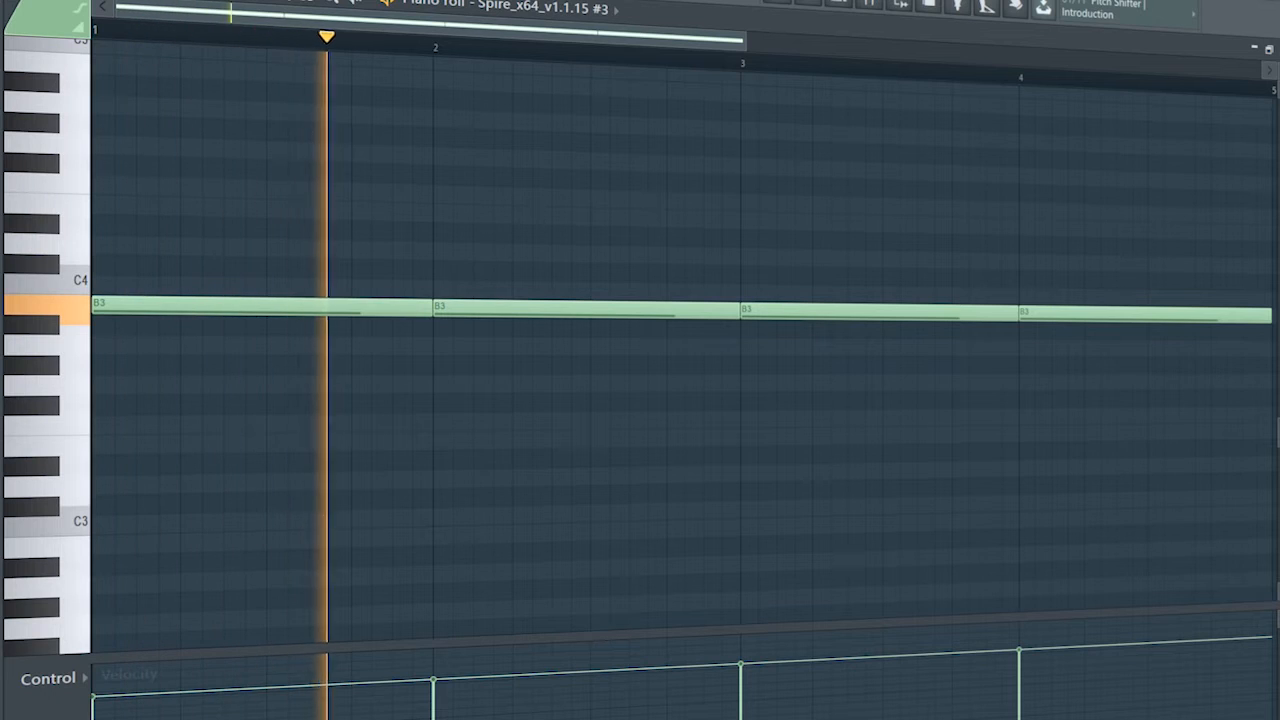